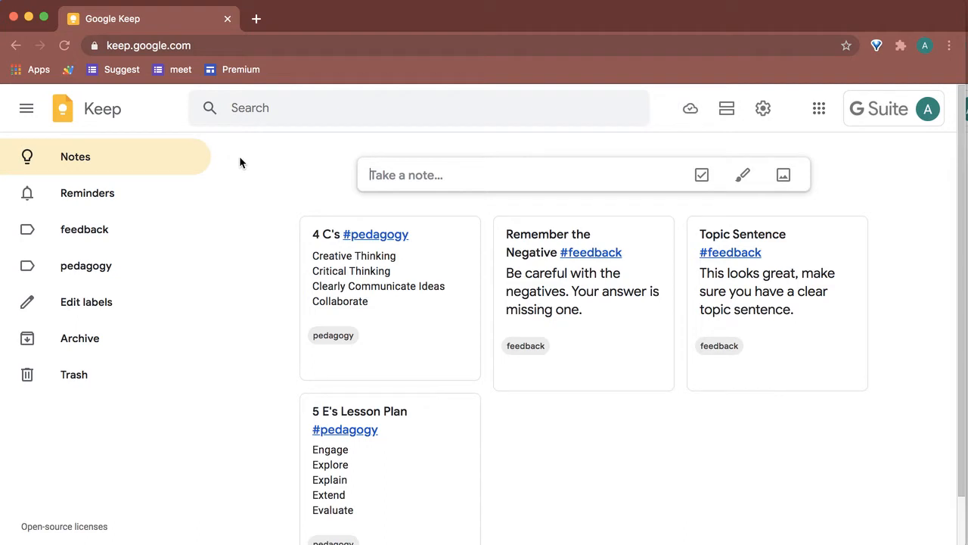
{"action": "mouse_move", "coordinate": [408, 467]}
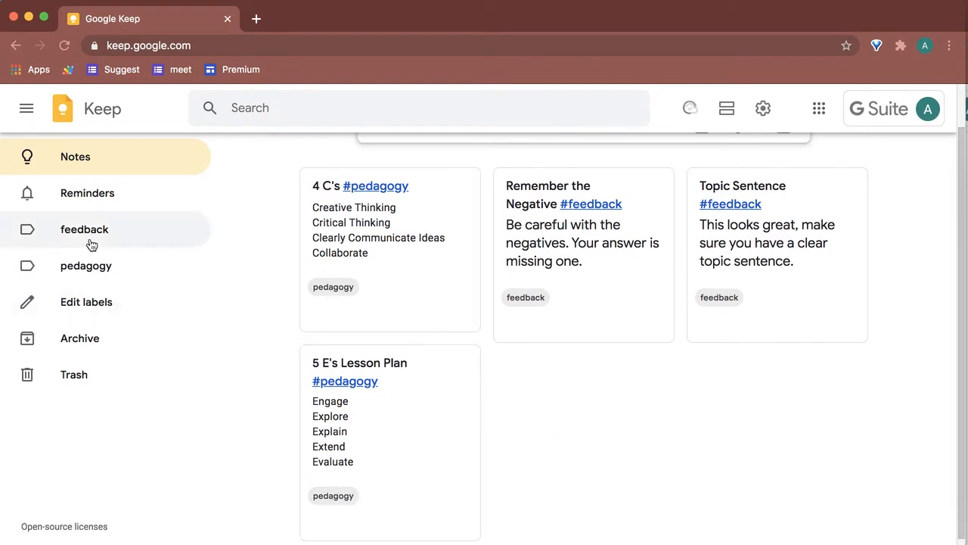
Browse the feedback label's notes, then filter to the pedagogy label (4 C's, 5 E's Lesson Plan).
{"action": "left_click", "coordinate": [84, 229]}
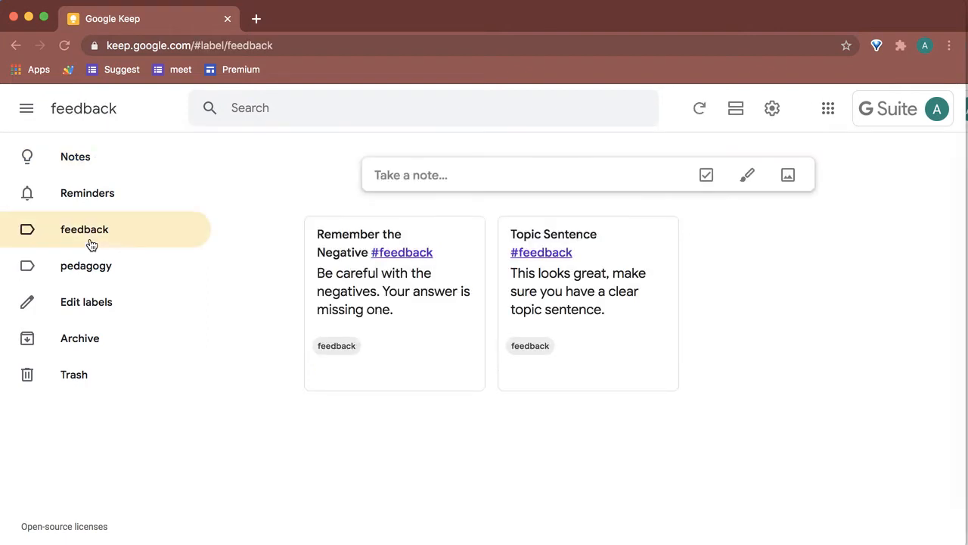
{"action": "left_click", "coordinate": [85, 265]}
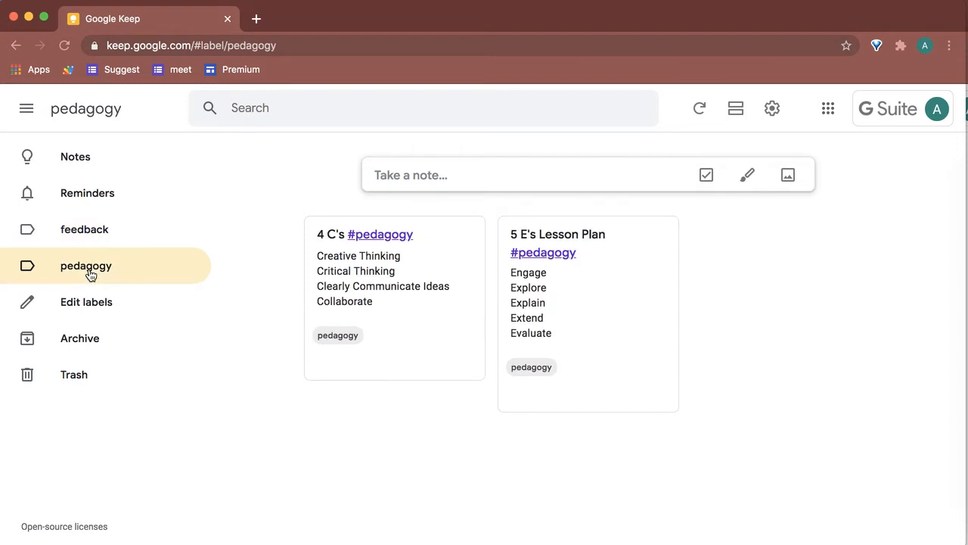
{"action": "mouse_move", "coordinate": [466, 160]}
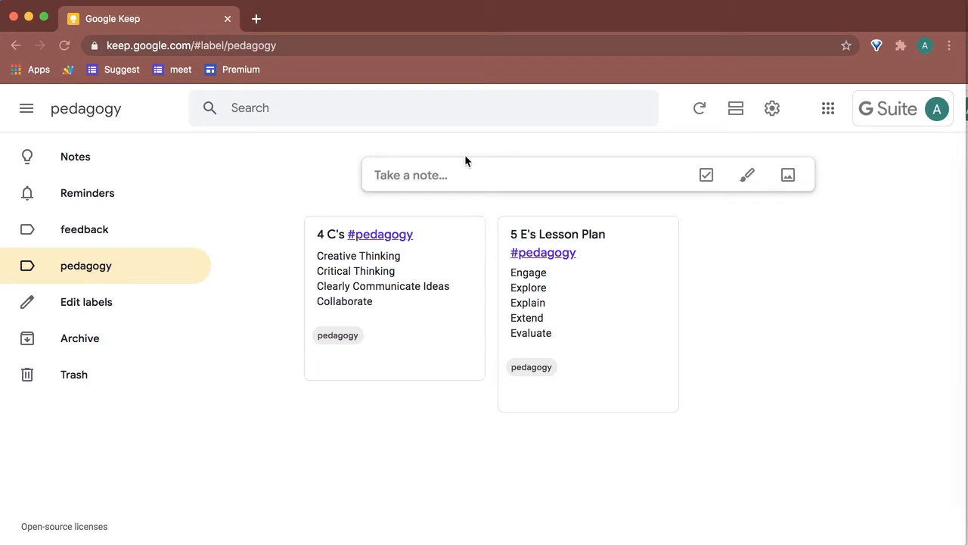
Write a new note 'This looks fantastic #feedback', completing the hashtag from suggestions.
{"action": "left_click", "coordinate": [464, 174]}
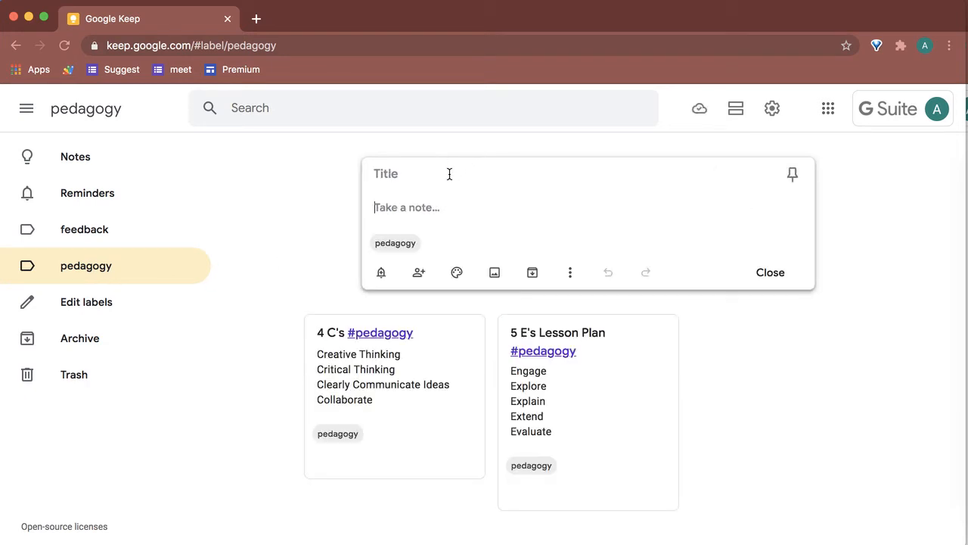
{"action": "type", "text": "This looks fanta"}
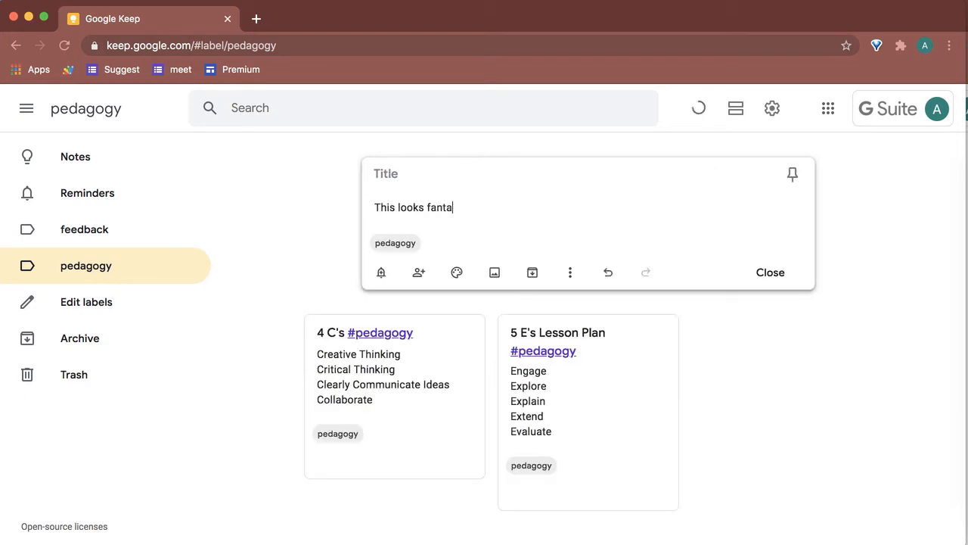
{"action": "type", "text": "stic #"}
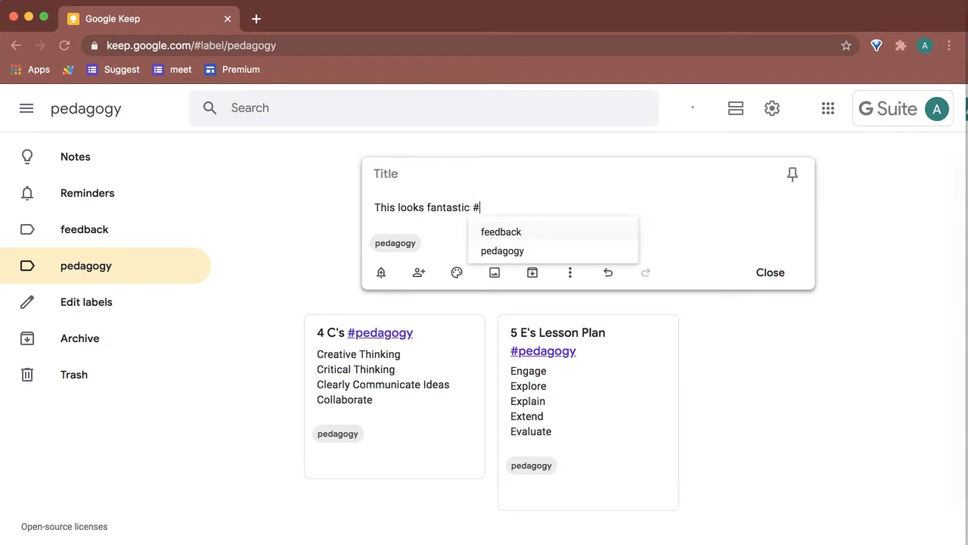
{"action": "left_click", "coordinate": [500, 231]}
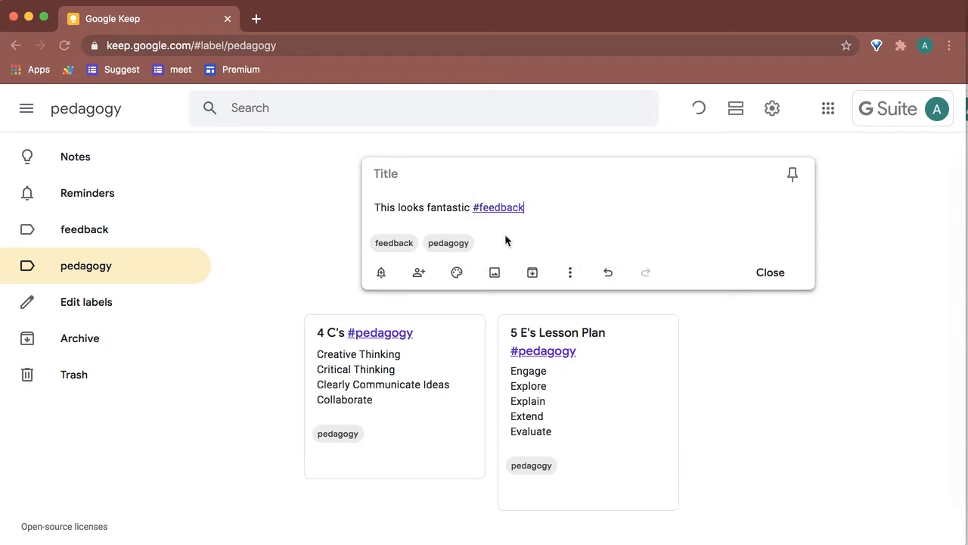
{"action": "mouse_move", "coordinate": [437, 247]}
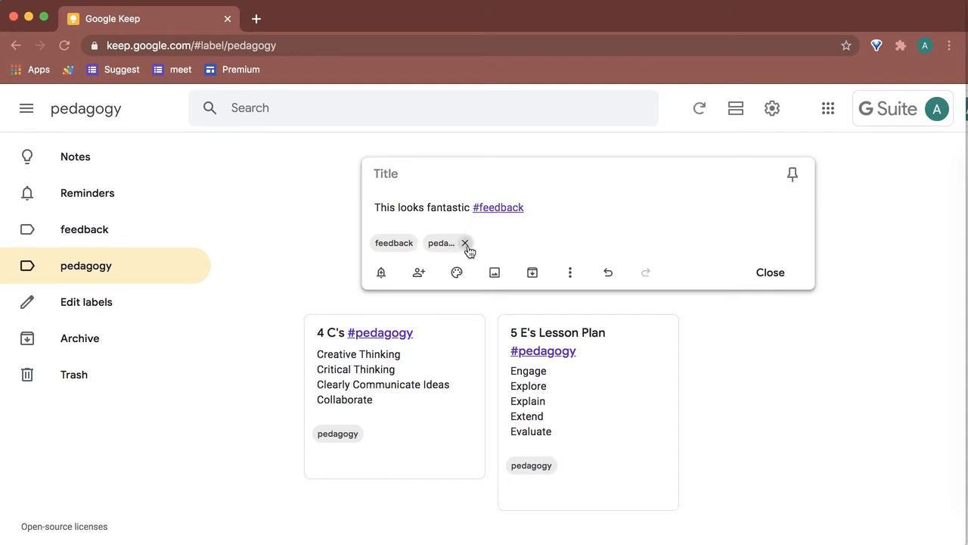
Remove the pedagogy label from the note and close it.
{"action": "left_click", "coordinate": [465, 242]}
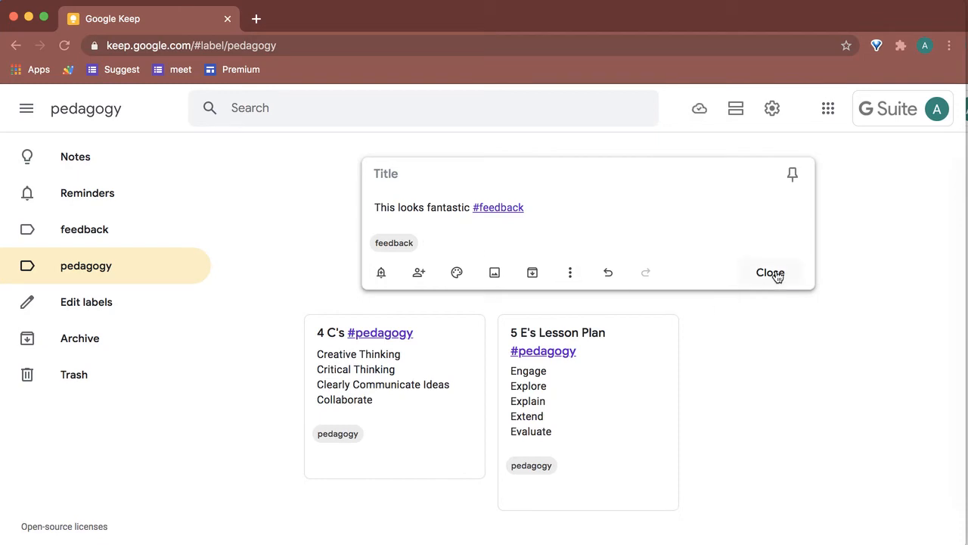
{"action": "left_click", "coordinate": [770, 272]}
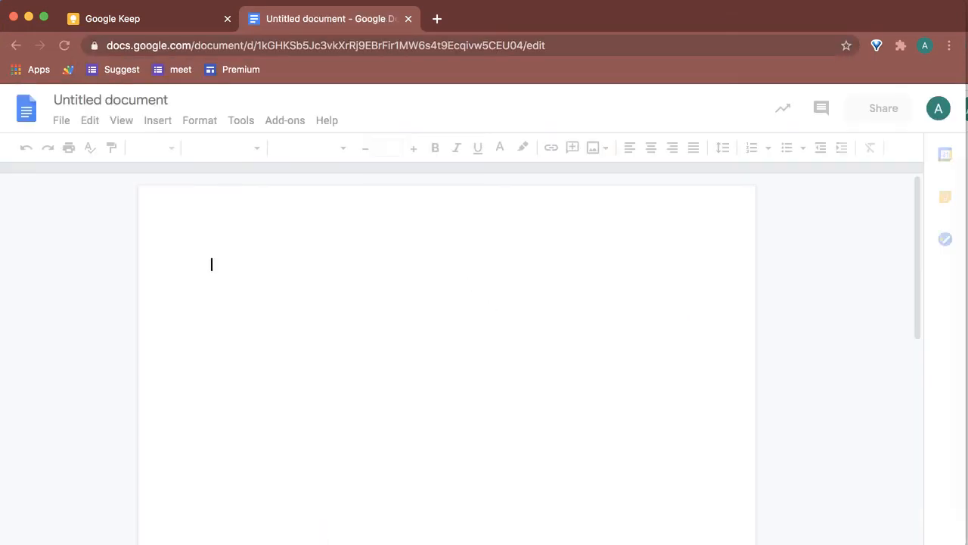
Type 'This is some student work' in the new Doc and show Keep notes alongside.
{"action": "type", "text": "This is some student work"}
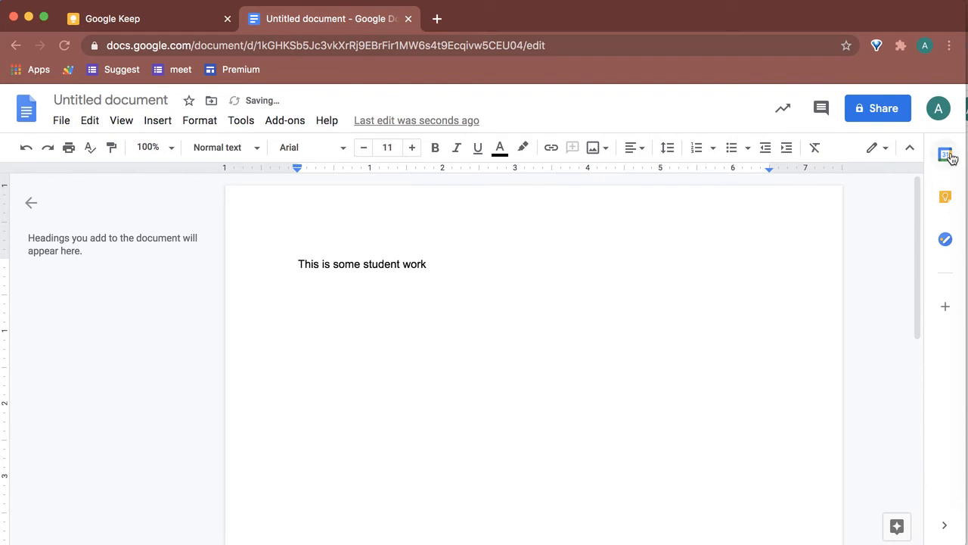
{"action": "mouse_move", "coordinate": [946, 159]}
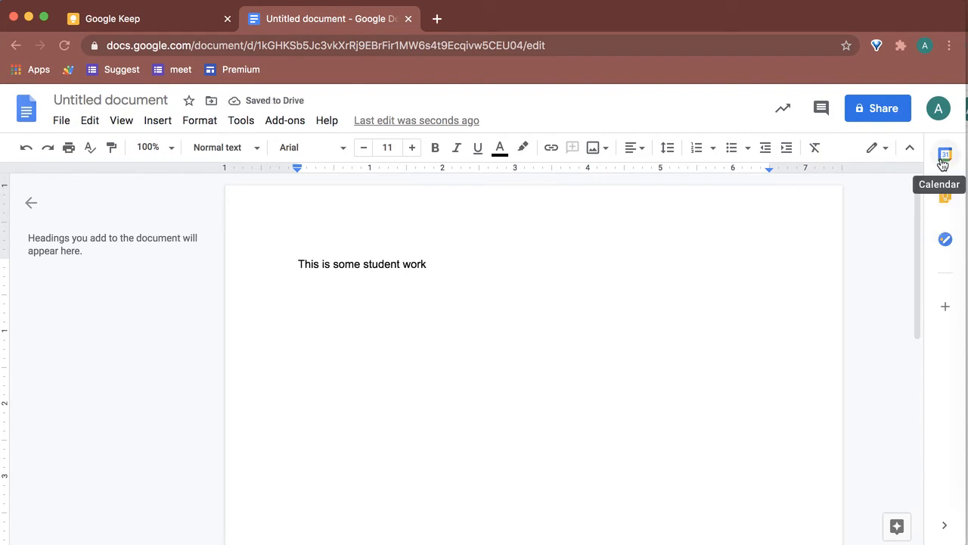
{"action": "mouse_move", "coordinate": [944, 198]}
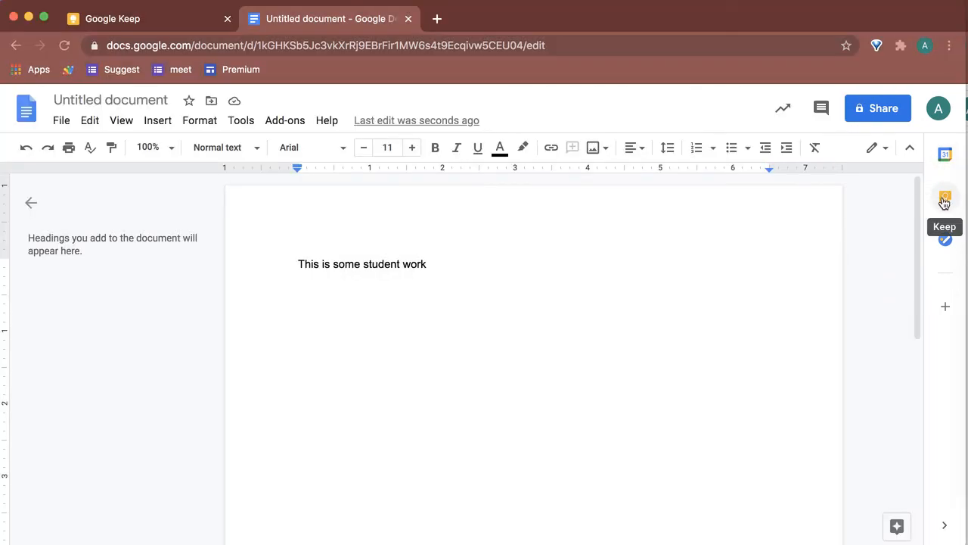
{"action": "left_click", "coordinate": [945, 199]}
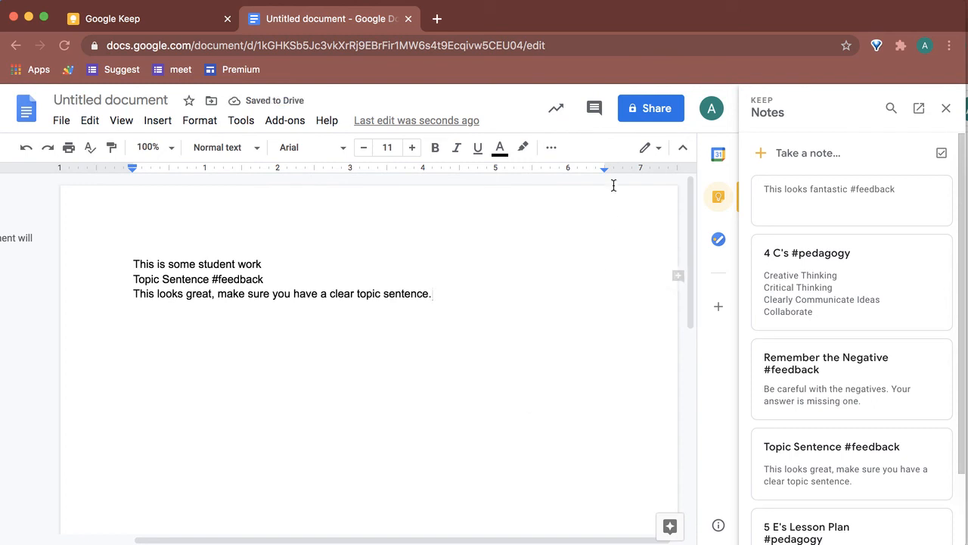
{"action": "mouse_move", "coordinate": [890, 109]}
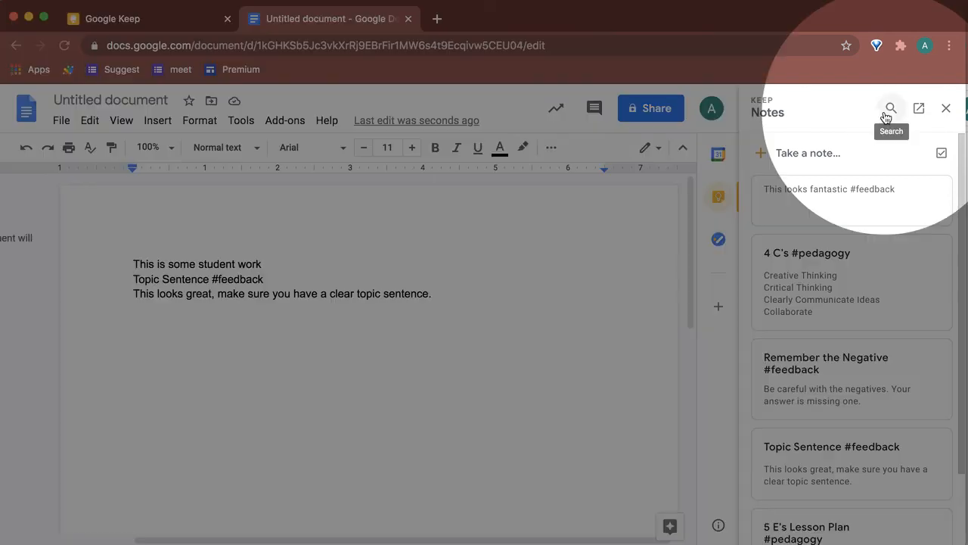
Search the Keep side panel for #feedback to list only those notes.
{"action": "left_click", "coordinate": [890, 107]}
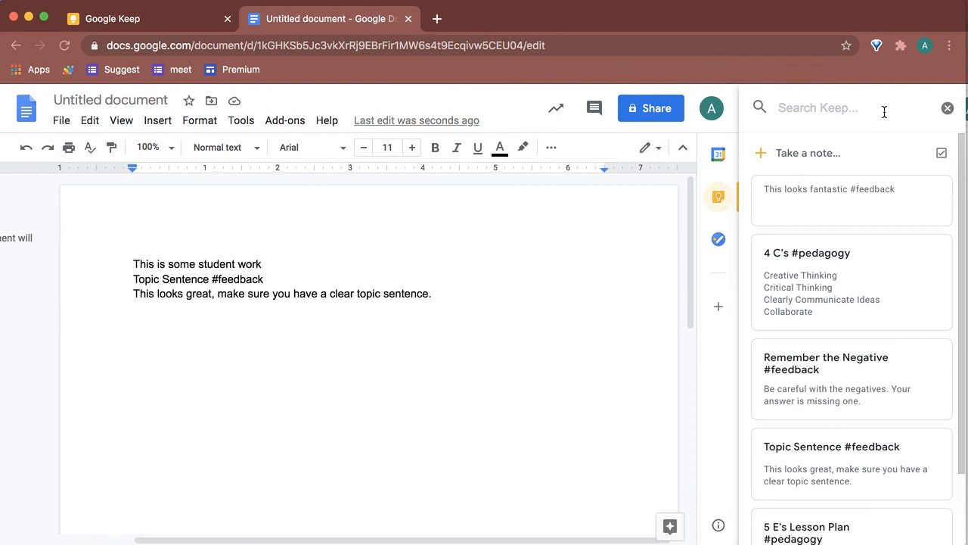
{"action": "type", "text": "#feedback"}
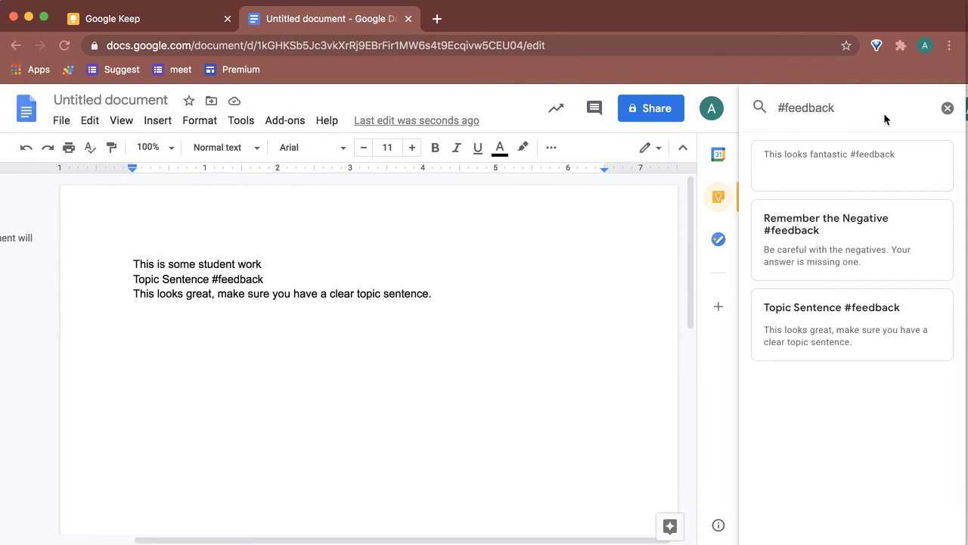